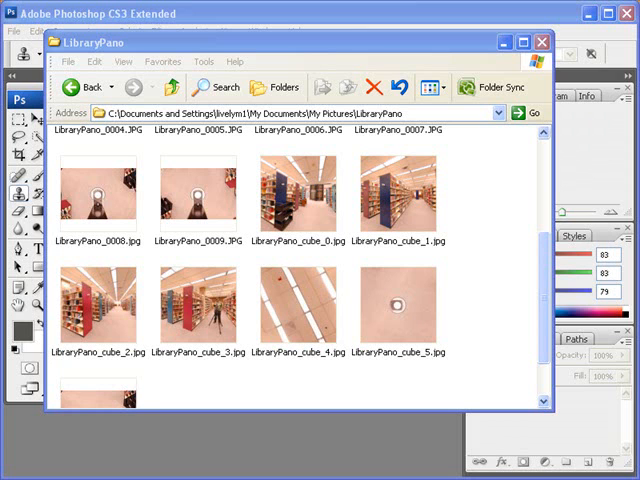
Look over the LibraryPano folder's cube face images and close the Explorer window.
left_click(404, 304)
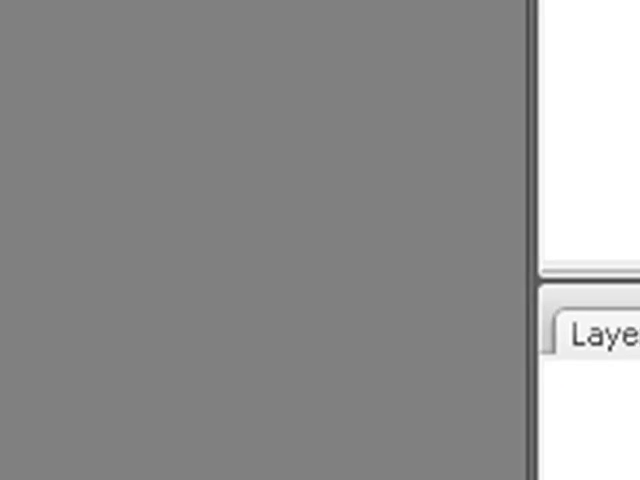
Open LibraryPano_cube_5_old.jpg from the LibraryPano folder via File > Open.
left_click(14, 32)
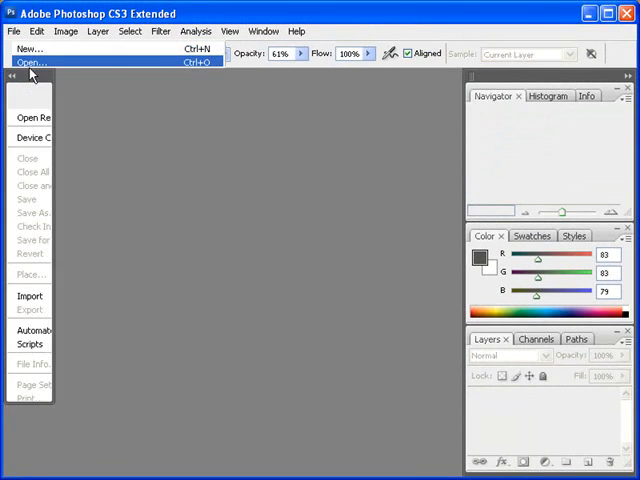
left_click(32, 62)
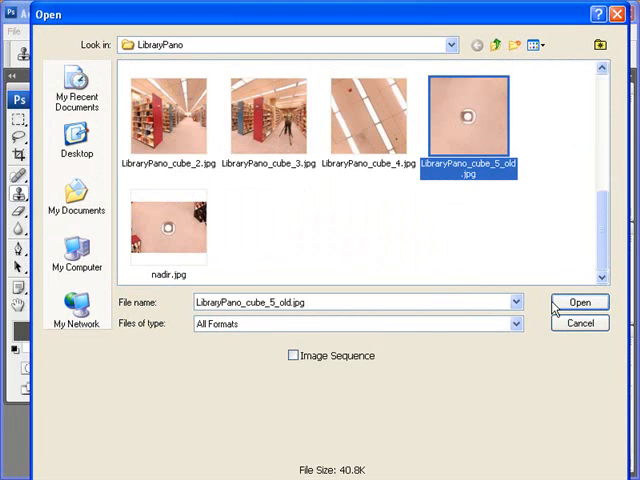
left_click(580, 302)
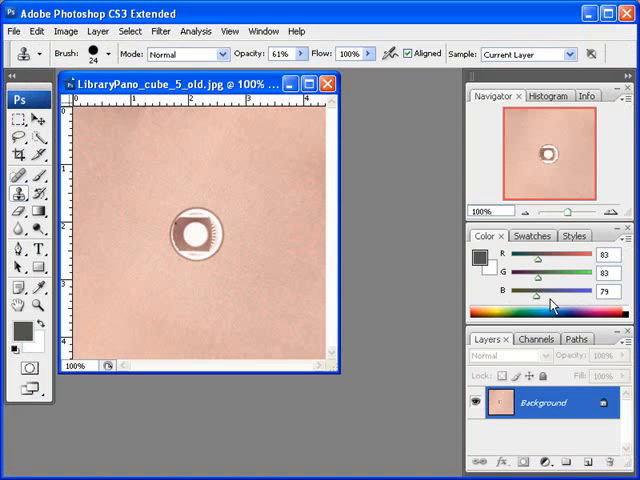
mouse_move(388, 284)
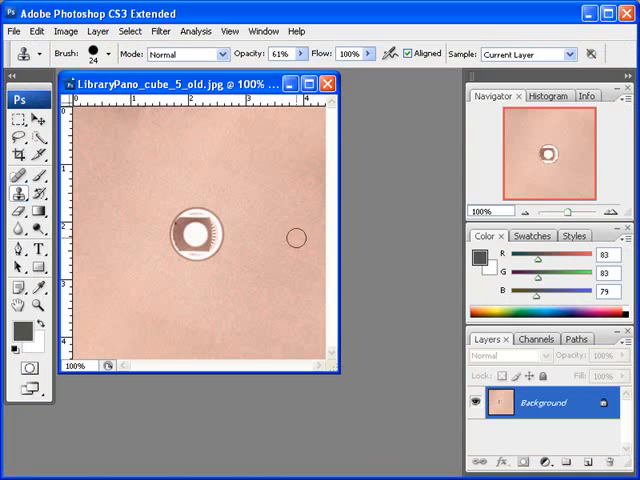
Copy a strip of floor left of the spot to a new layer and move it over the spot.
left_click(18, 120)
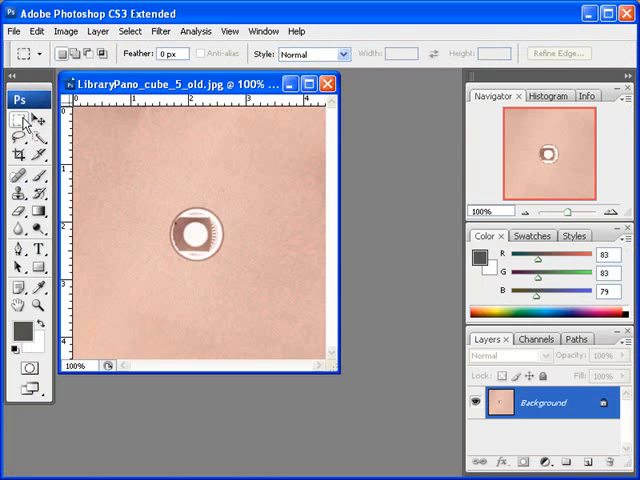
mouse_move(22, 122)
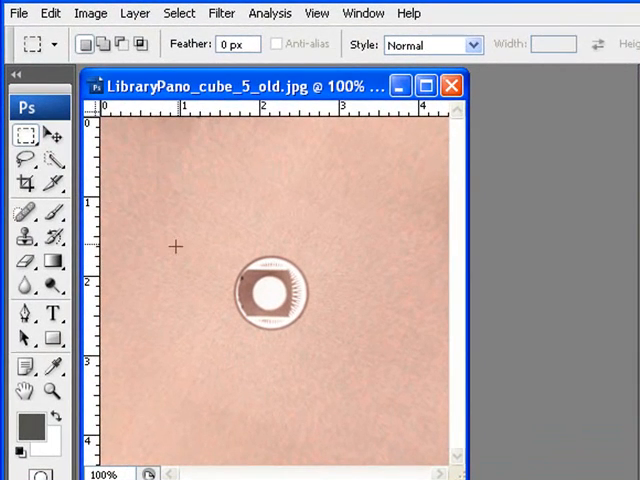
left_click_drag(180, 246, 232, 356)
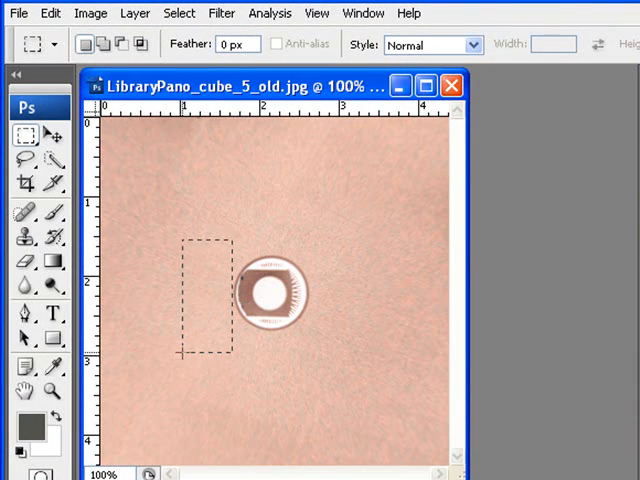
left_click(136, 12)
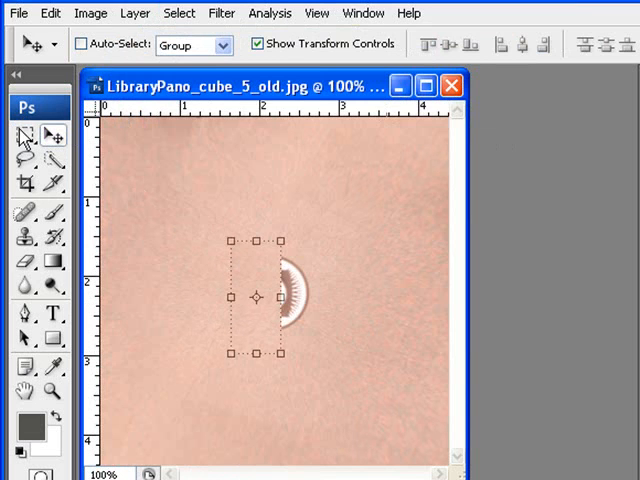
left_click(24, 136)
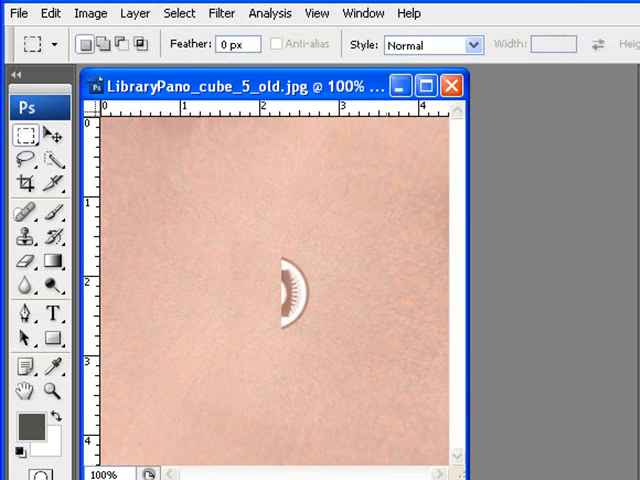
mouse_move(312, 244)
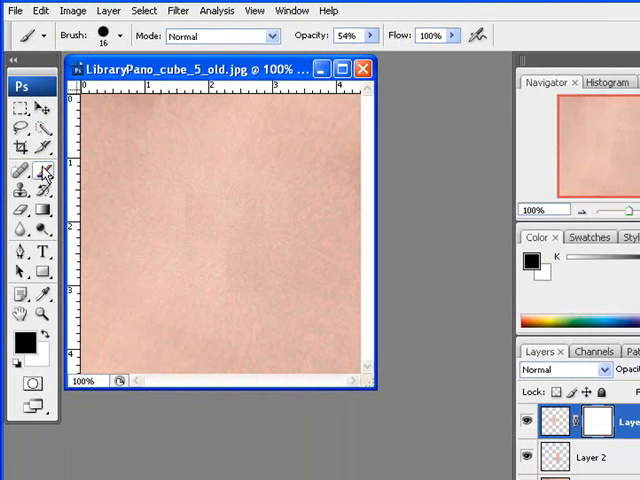
mouse_move(44, 172)
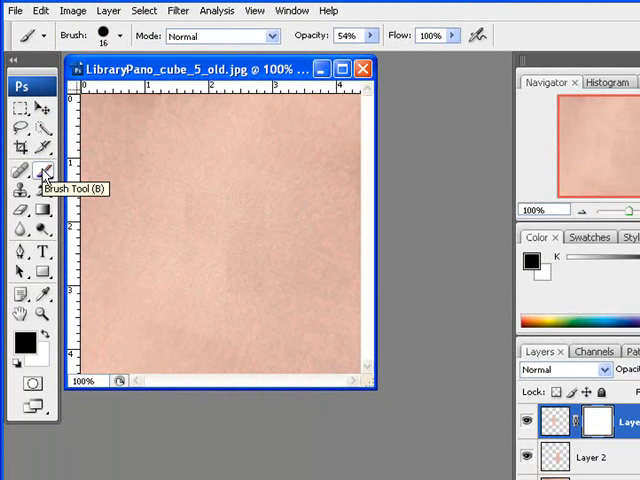
mouse_move(42, 192)
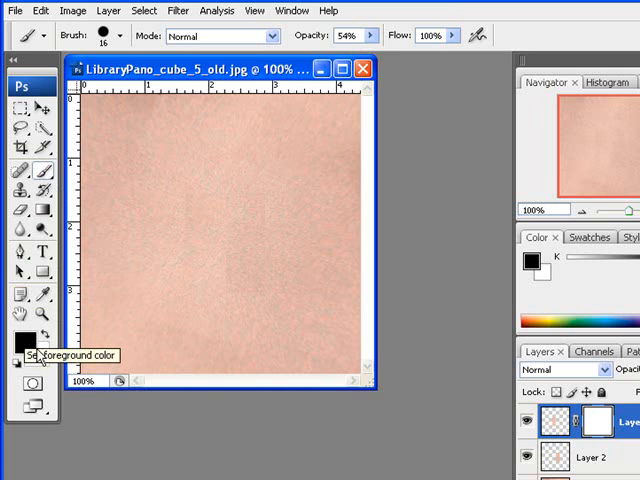
mouse_move(48, 376)
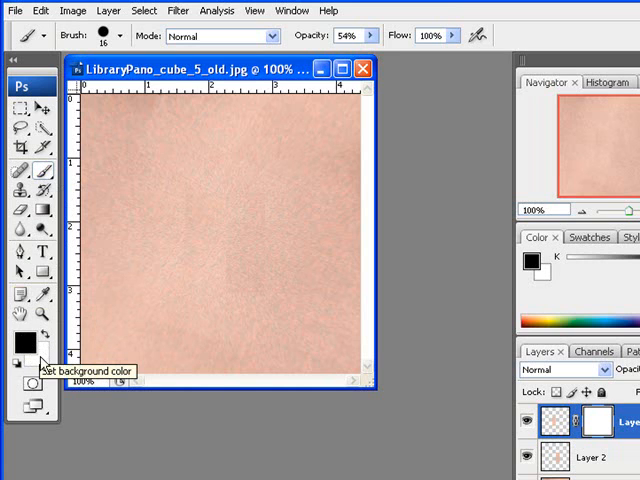
mouse_move(28, 344)
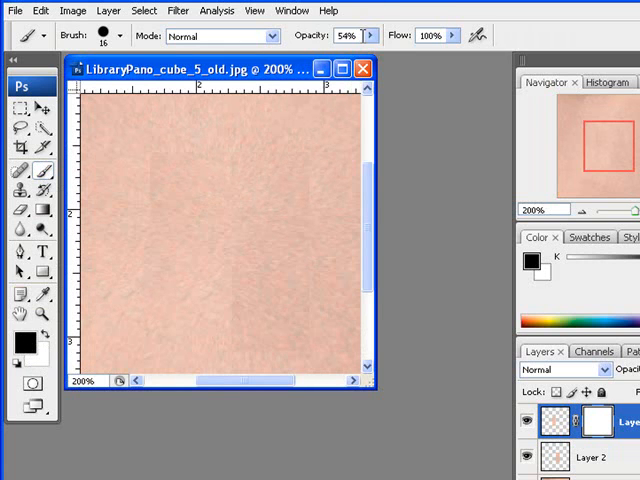
mouse_move(160, 156)
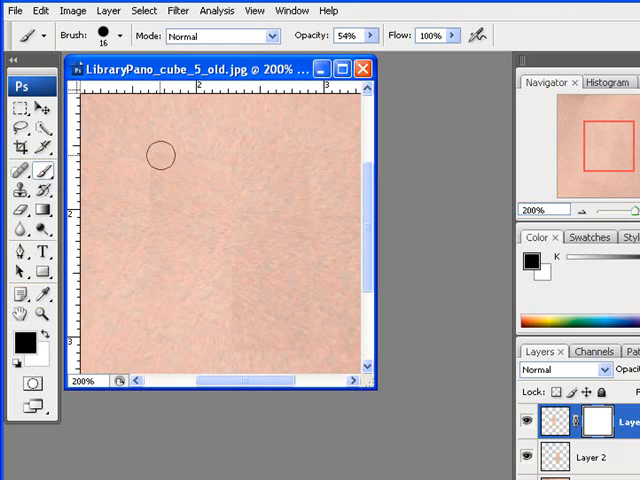
Paint the patch layer masks with black to soften the seams into the floor.
left_click_drag(160, 156, 116, 204)
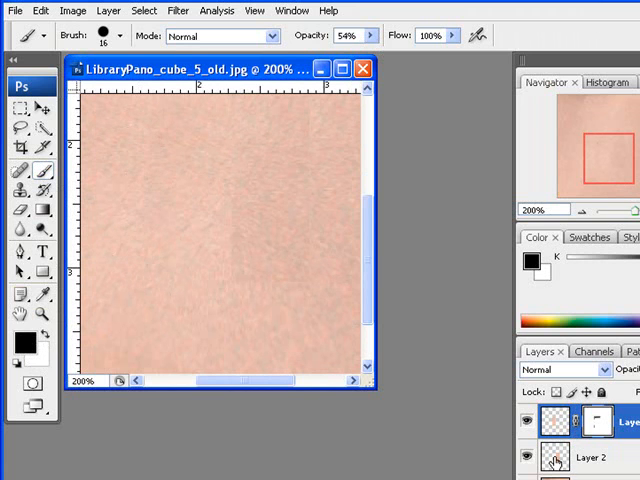
left_click(108, 10)
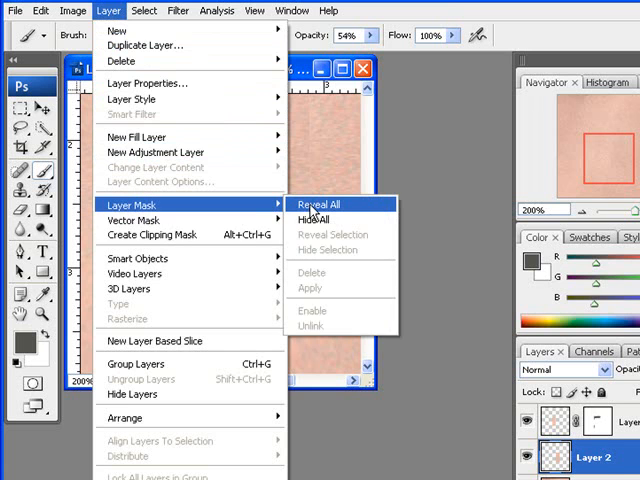
left_click(316, 204)
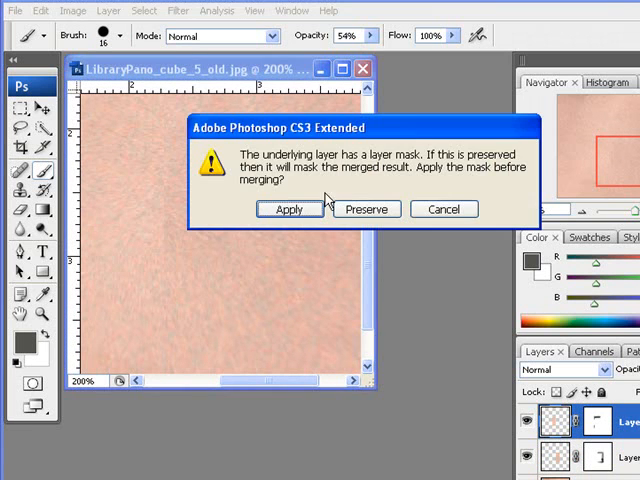
Merge the patch layers with masks applied and switch to the Clone Stamp for touch-ups.
left_click(290, 208)
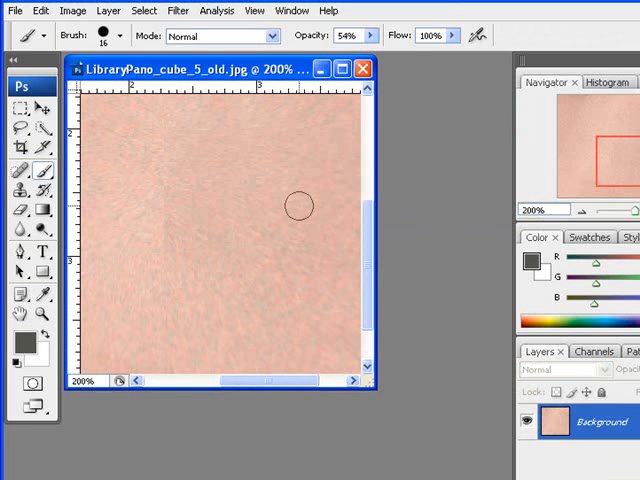
left_click(18, 192)
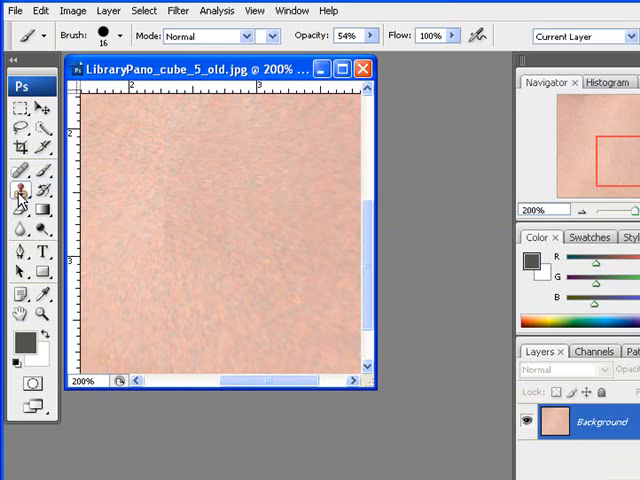
left_click(16, 192)
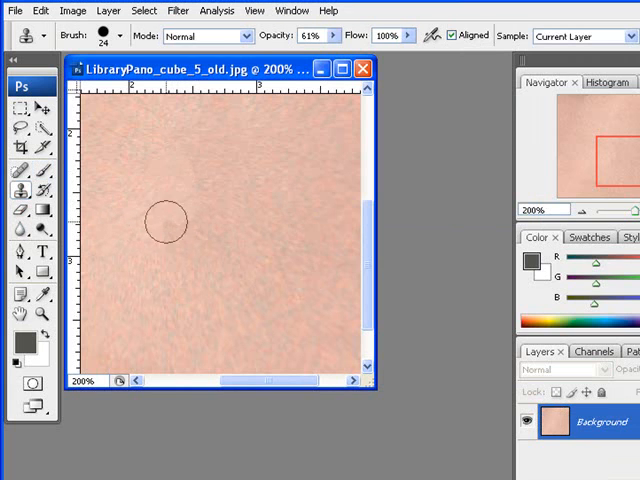
mouse_move(224, 140)
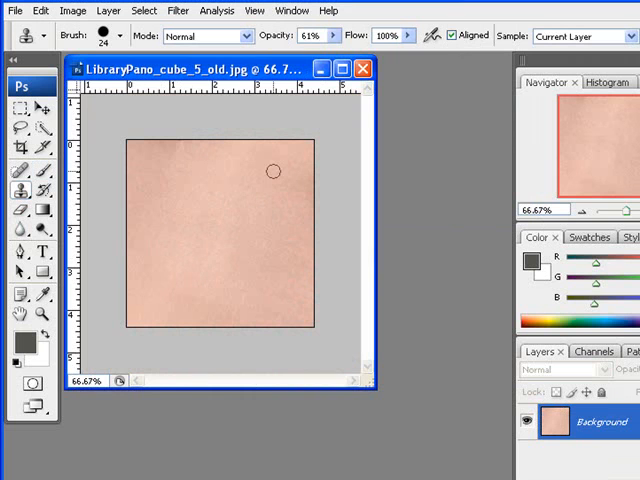
mouse_move(138, 112)
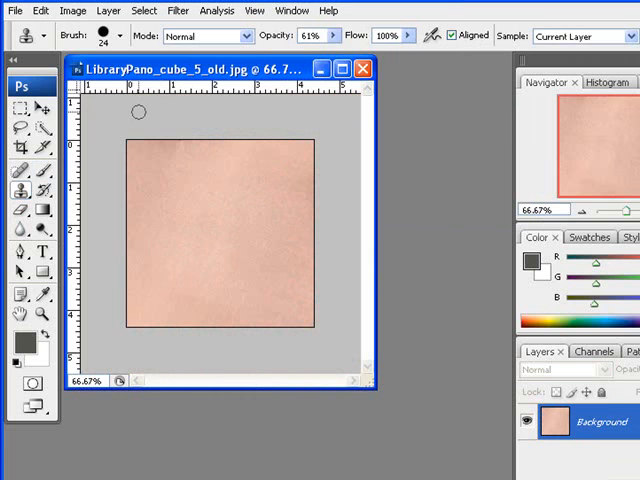
Save as LibraryPano_cube_5.jpg, removing '_old', at maximum JPEG quality.
left_click(14, 10)
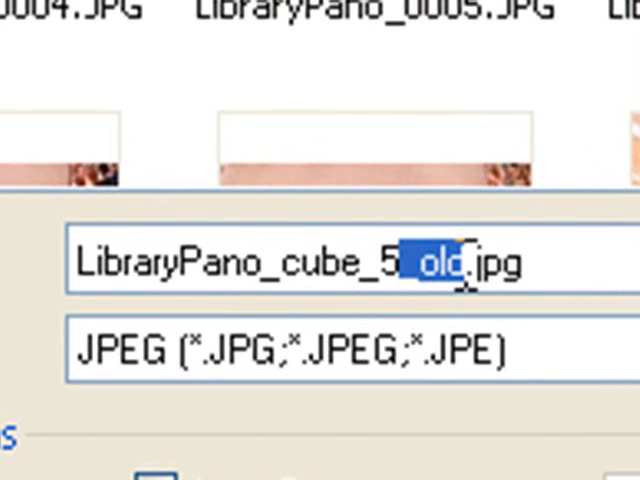
key("Delete")
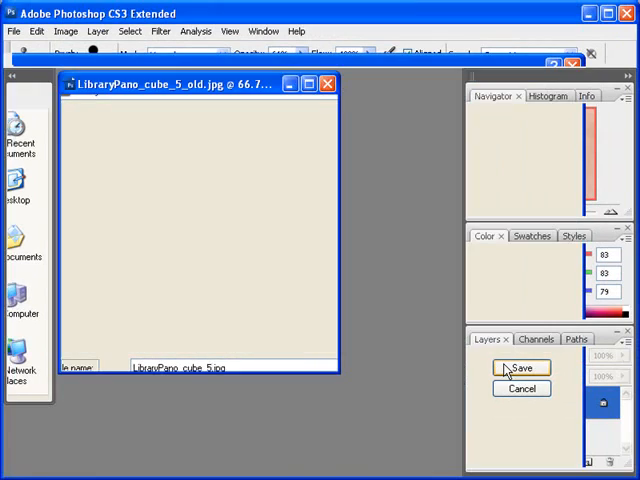
left_click(520, 368)
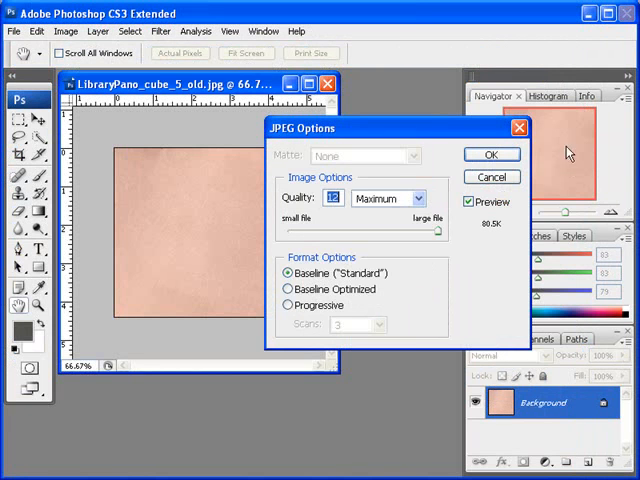
left_click(490, 154)
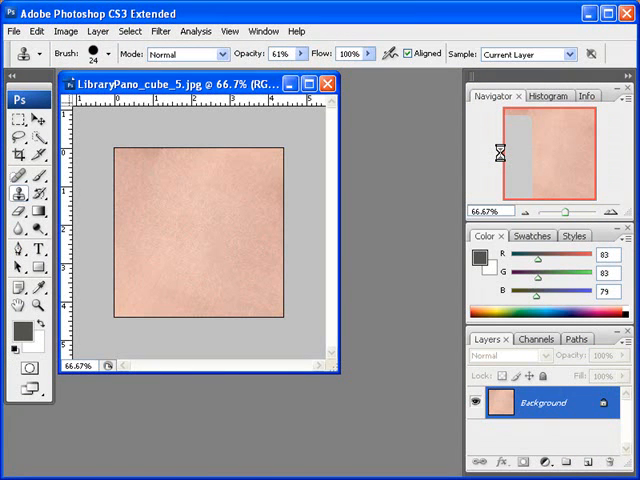
mouse_move(504, 158)
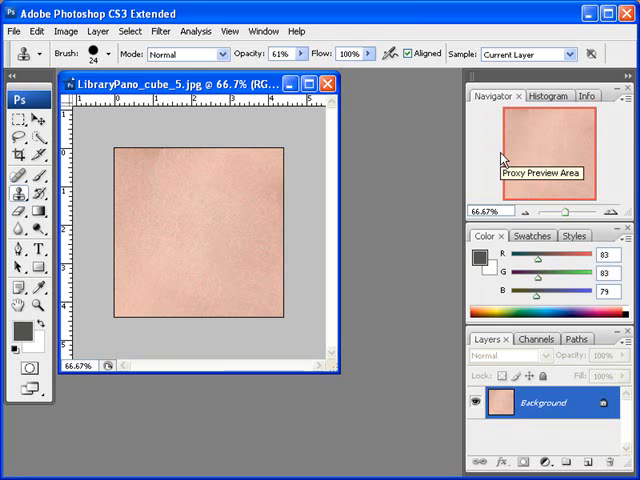